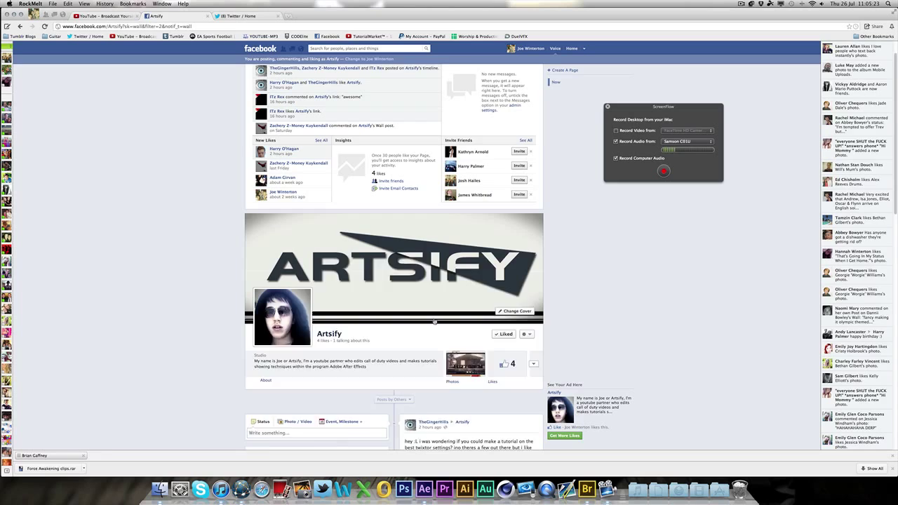
Leave the Artsify Facebook page and bring up the After Effects gameplay project
scroll(down, 3)
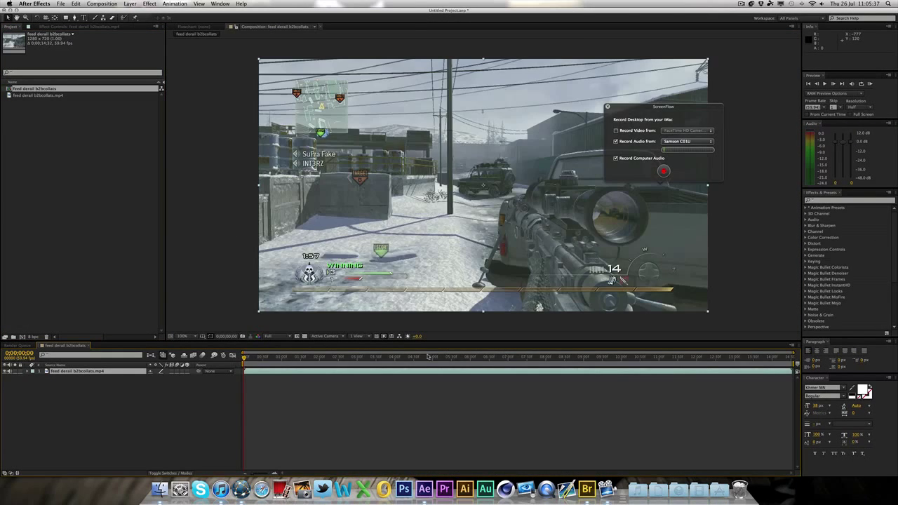
Split the gameplay layer at the scope-in moment and find Twixtor in Effects & Presets
click(491, 357)
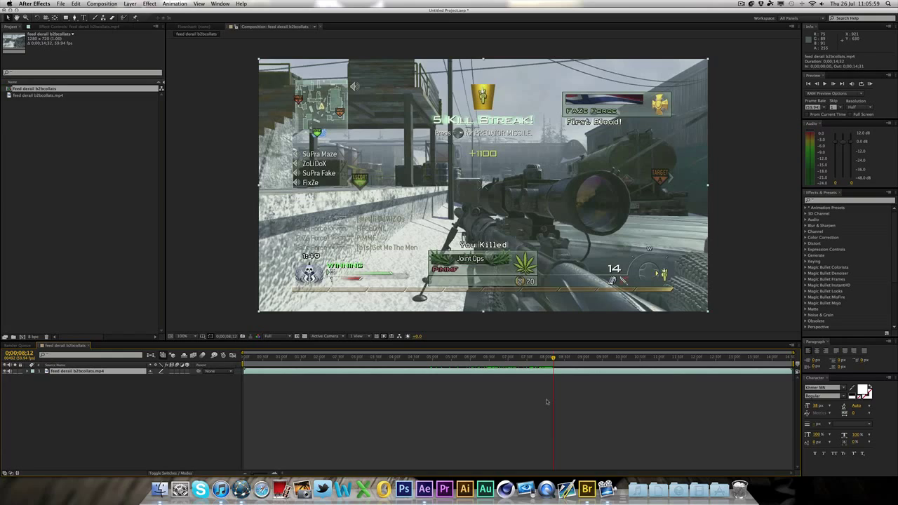
key(cmd+shift+d)
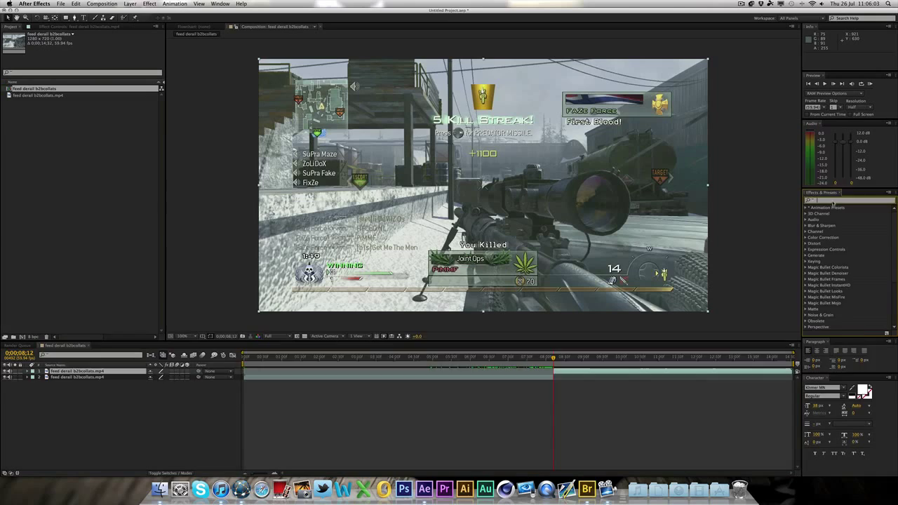
text(twixtor)
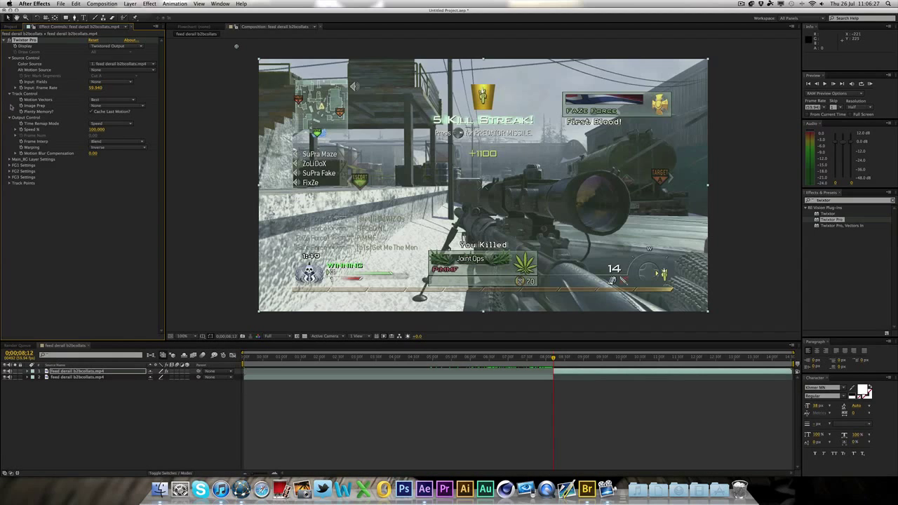
Set Twixtor Image Prep to Contrast/Edge Enhance and Frame Interp to Inverse w/ Smart Blend, adjusting further values
click(115, 105)
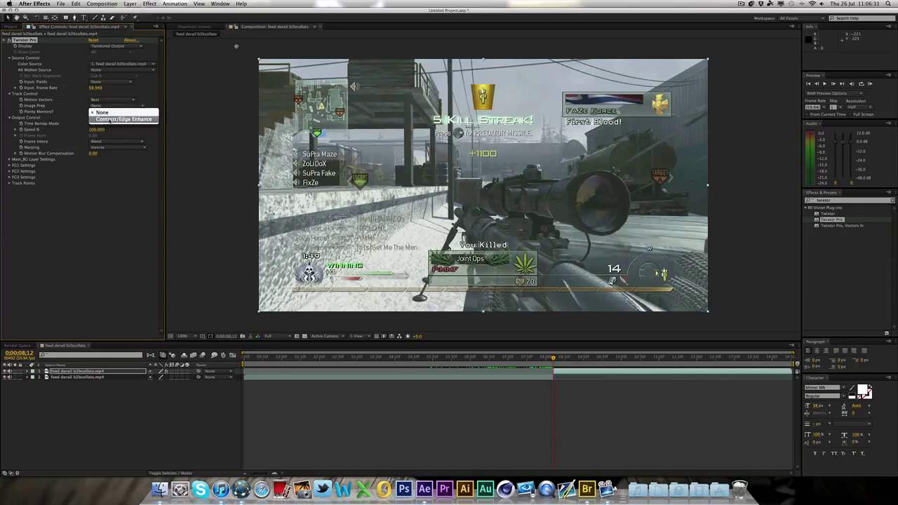
click(104, 112)
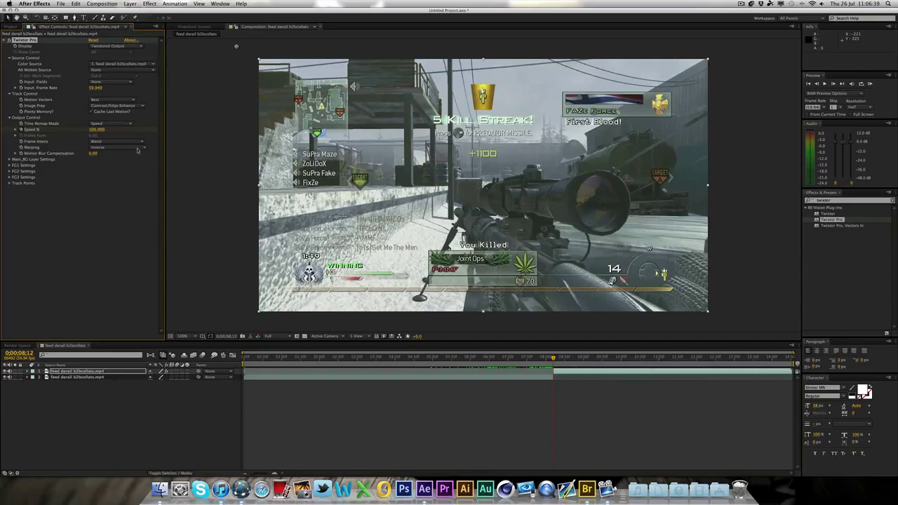
click(118, 147)
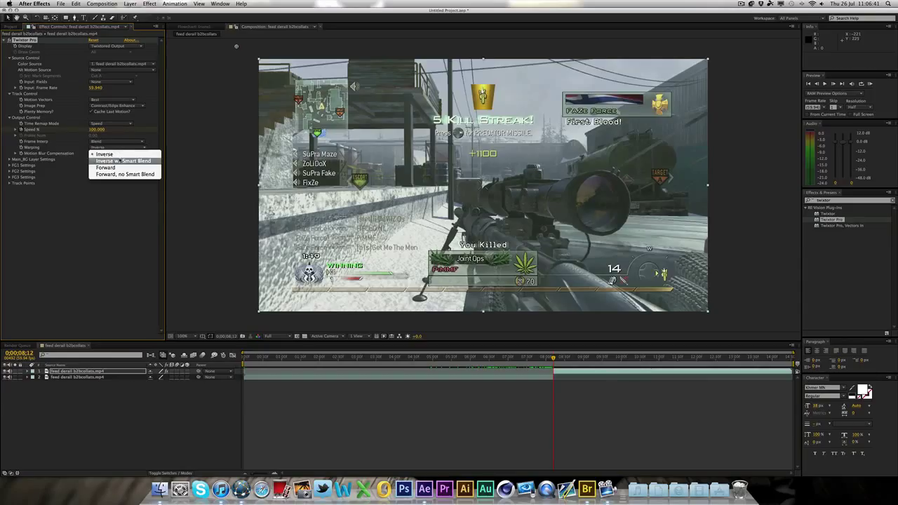
click(123, 160)
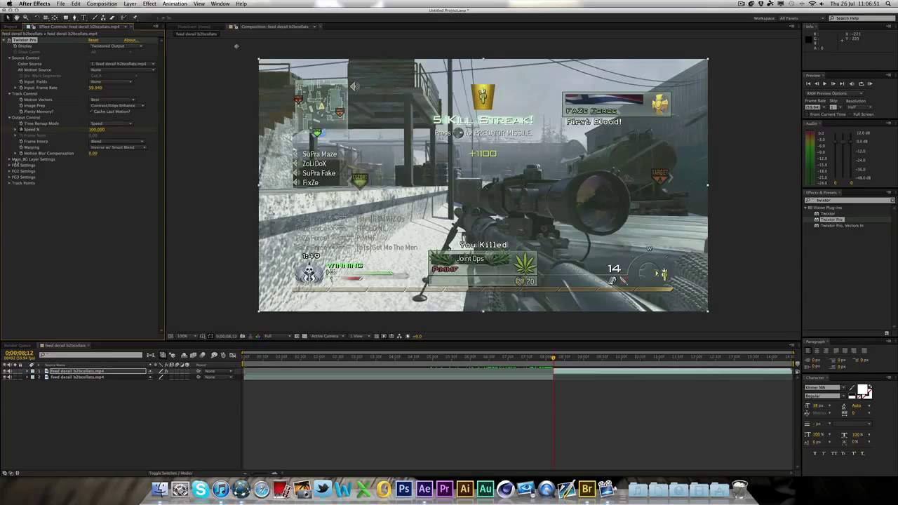
click(8, 160)
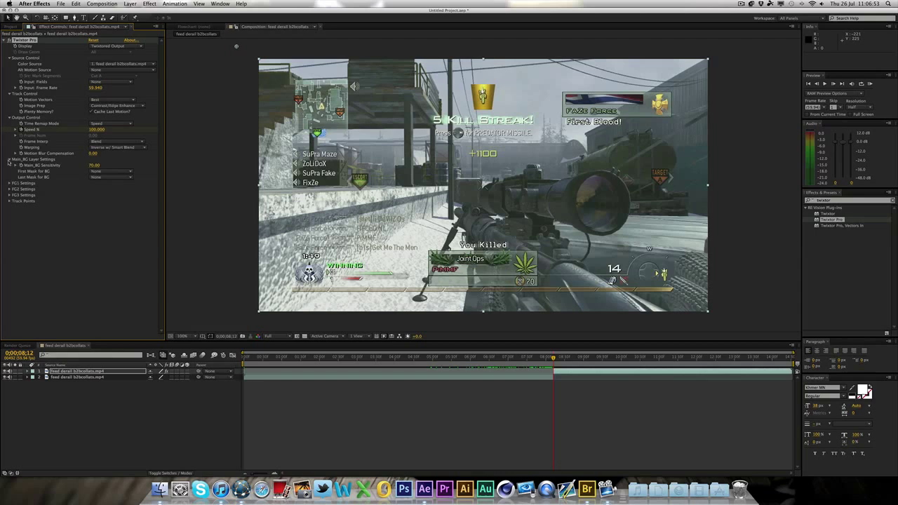
click(94, 165)
text(100)
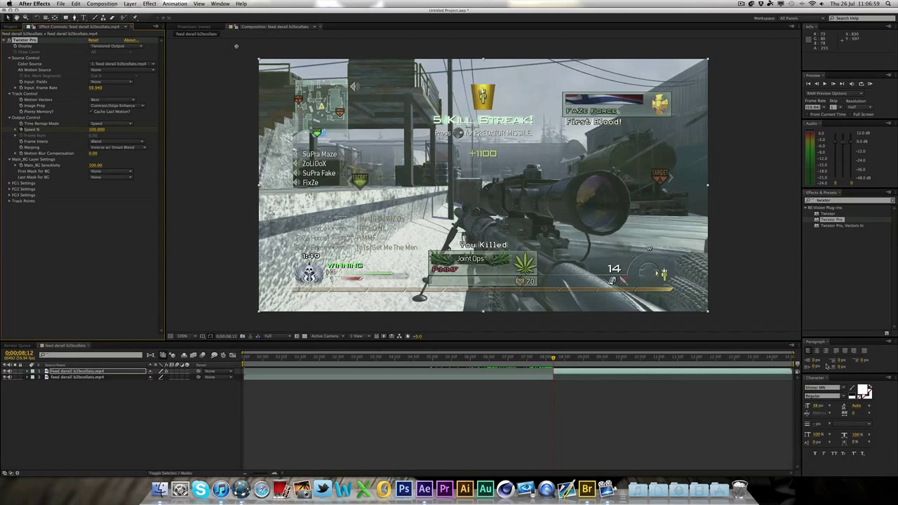
mouse_move(551, 259)
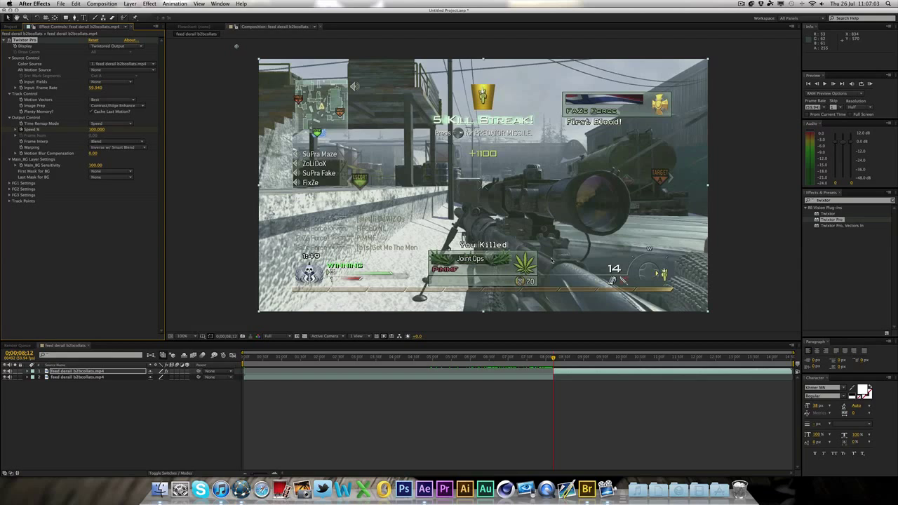
key(cmd)
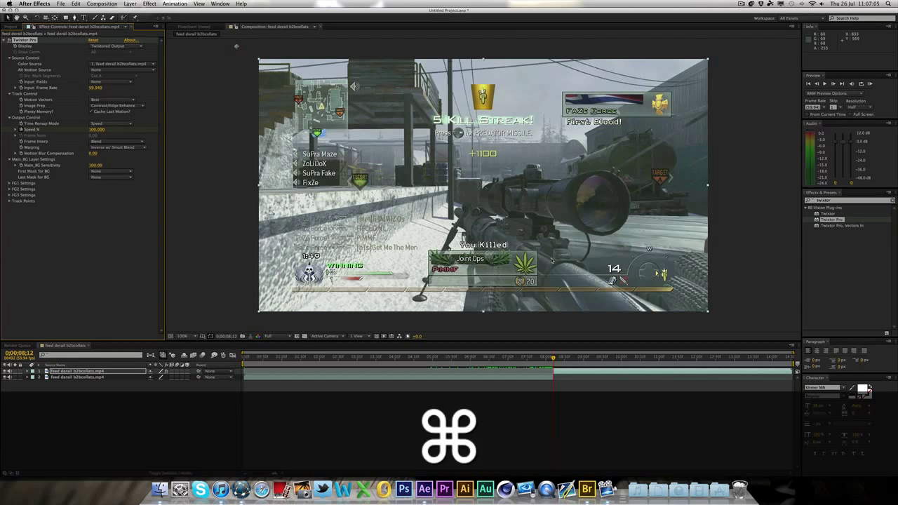
key(Right)
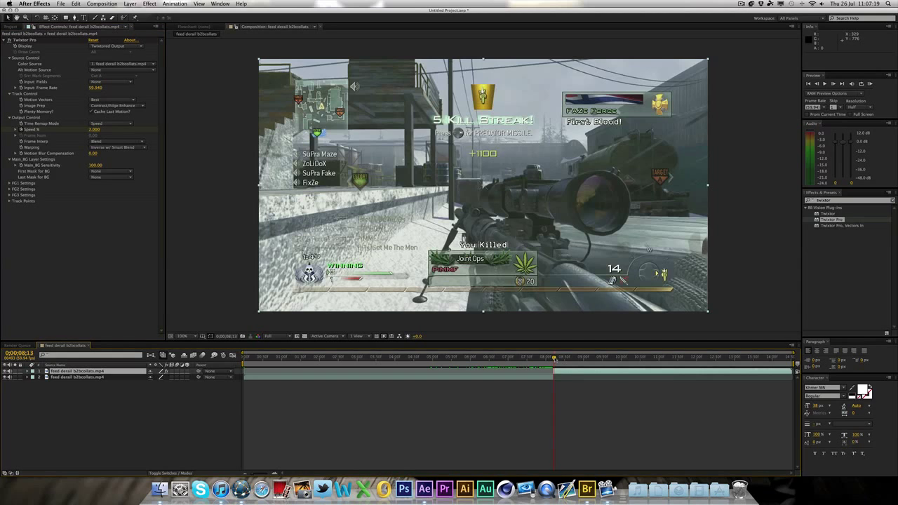
click(582, 356)
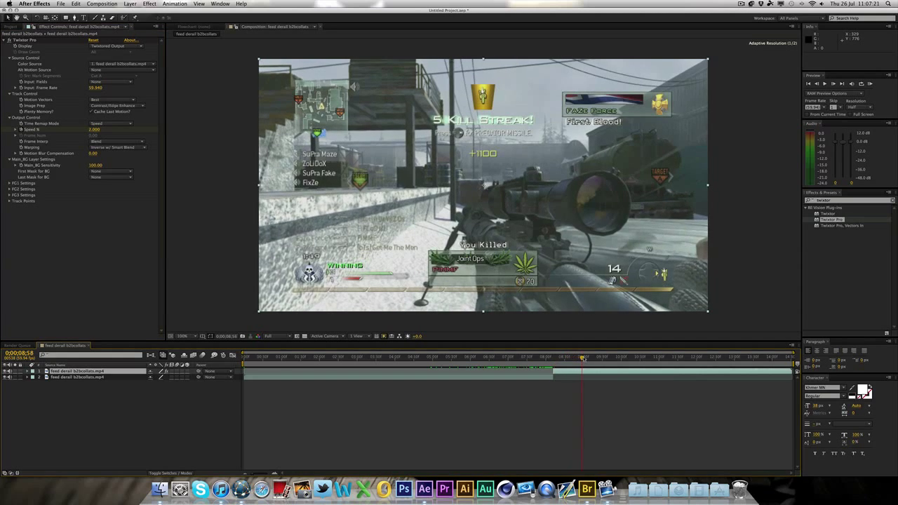
click(597, 356)
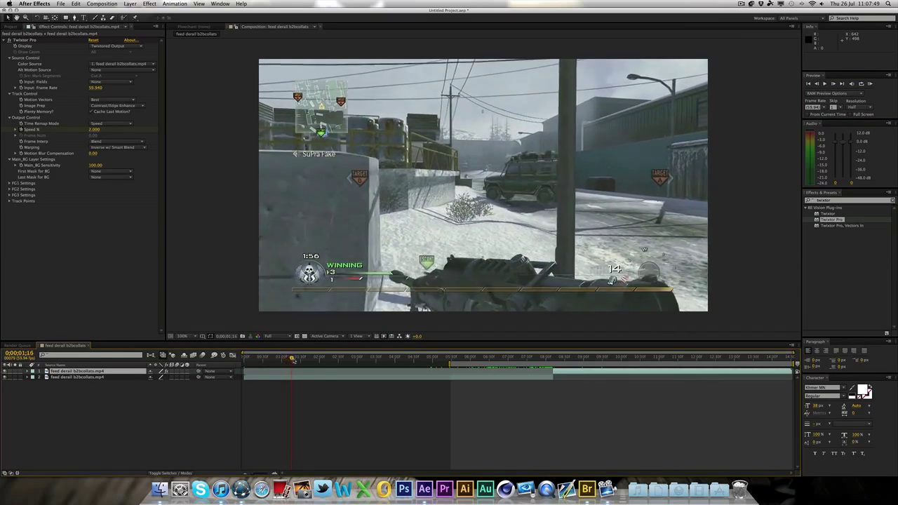
Scrub to the next scope-in moment and split the gameplay layer there with Cmd+Shift+D
drag(292, 359, 300, 359)
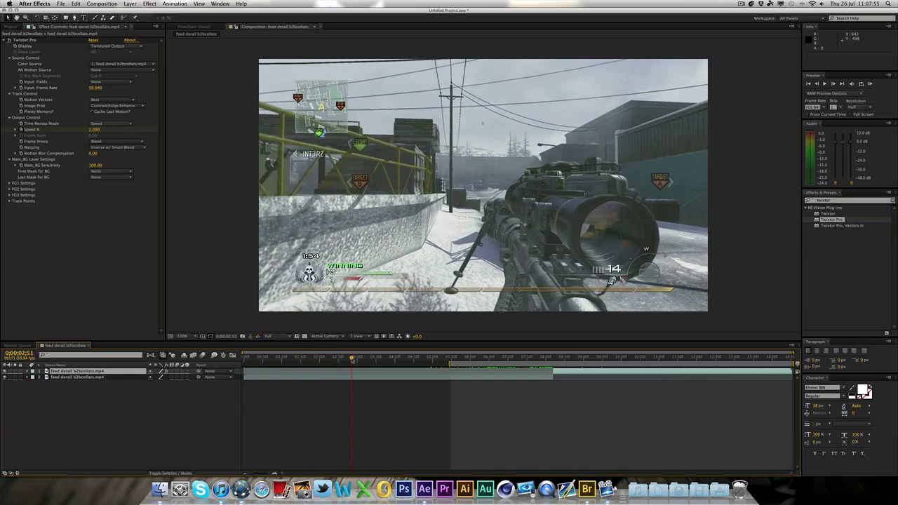
click(363, 359)
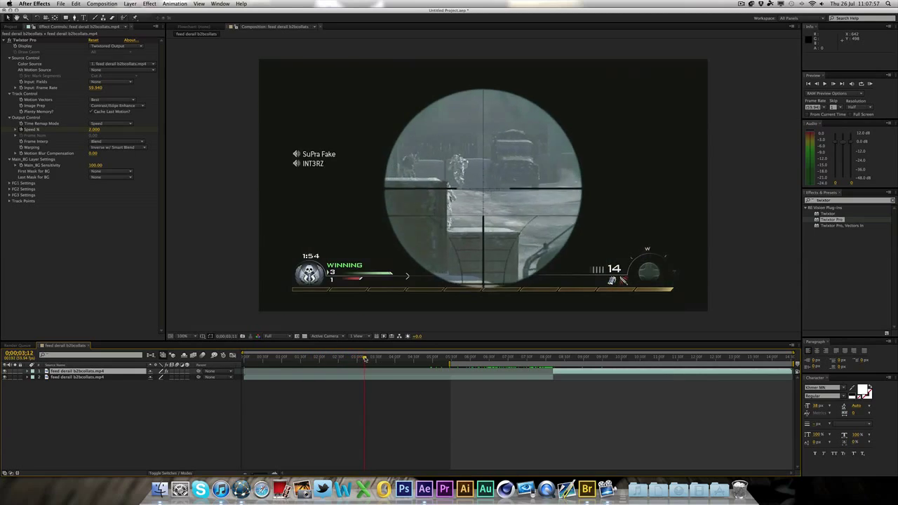
click(390, 359)
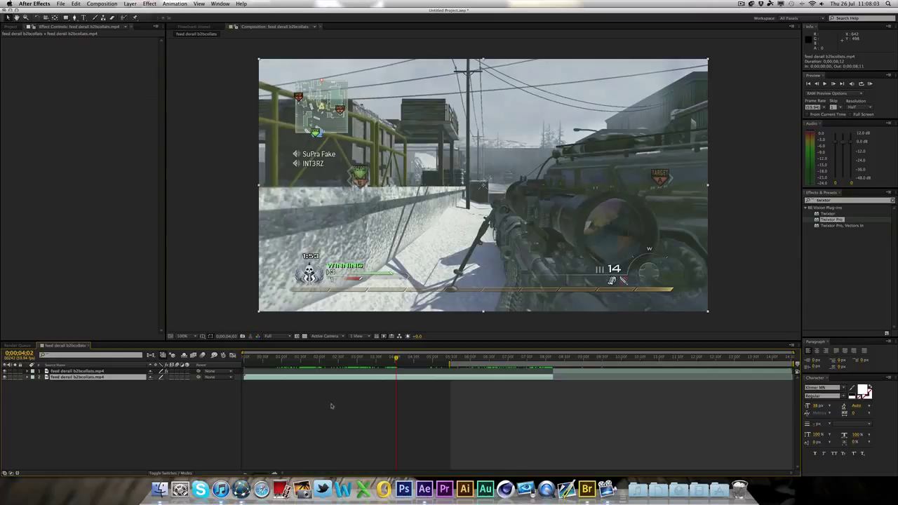
key(cmd+shift+d)
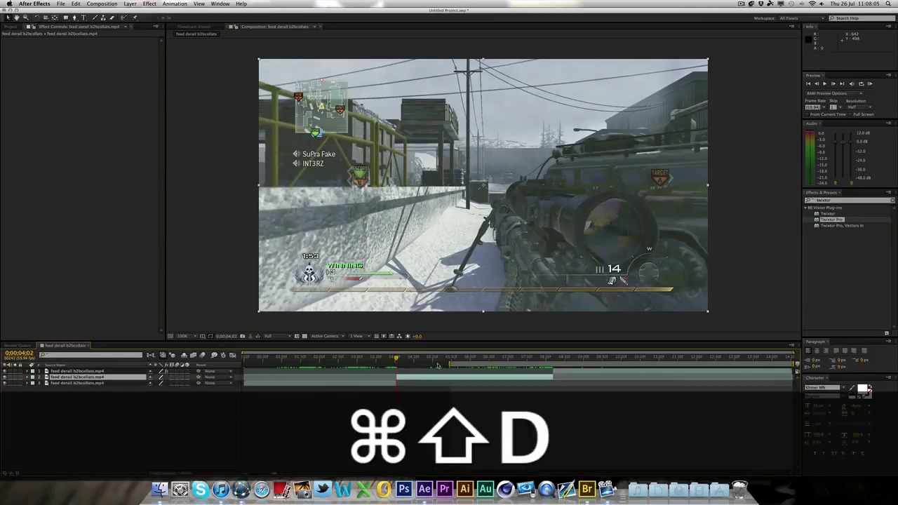
key(cmd+shift+d)
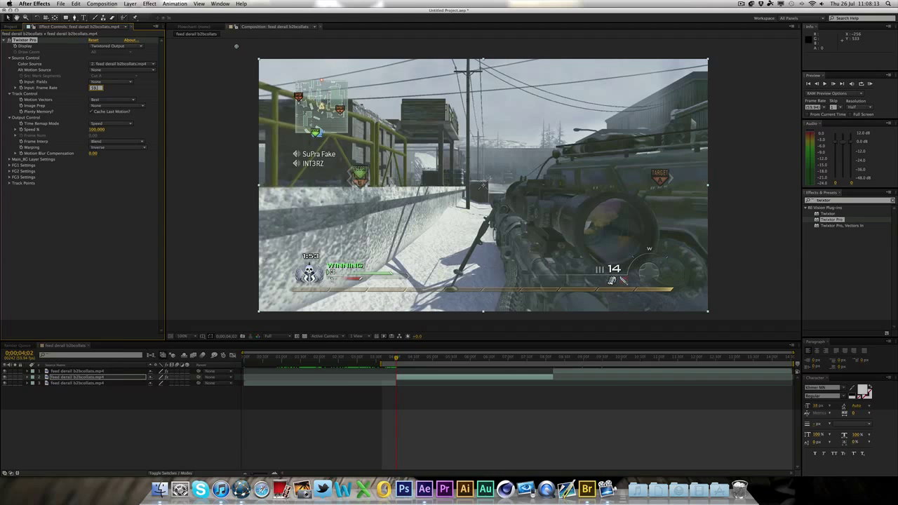
click(113, 105)
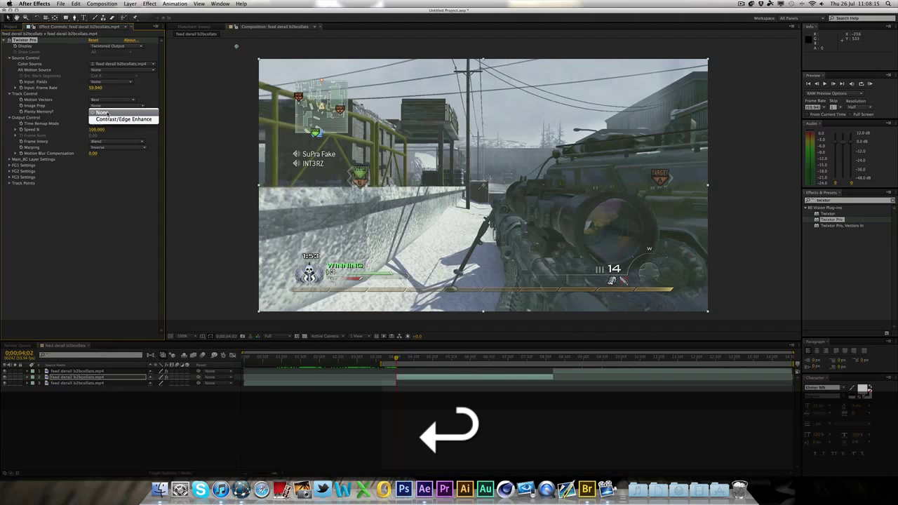
click(124, 119)
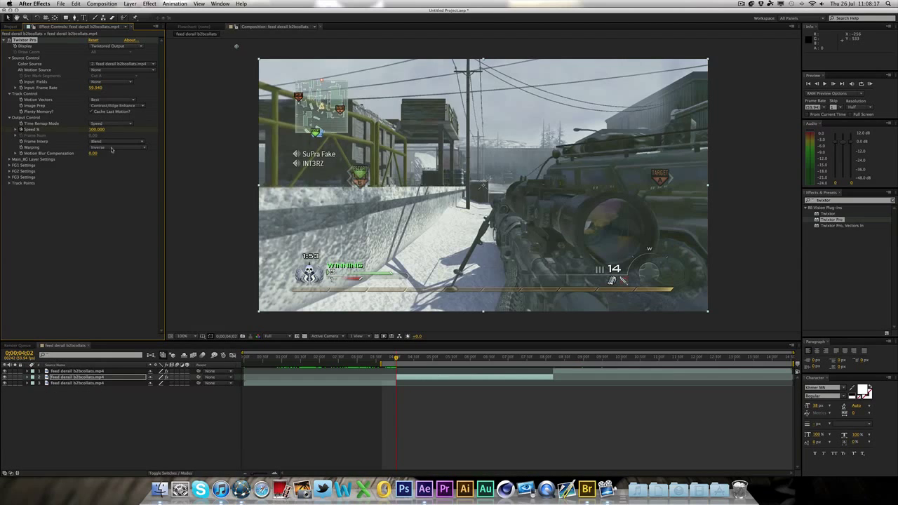
click(115, 147)
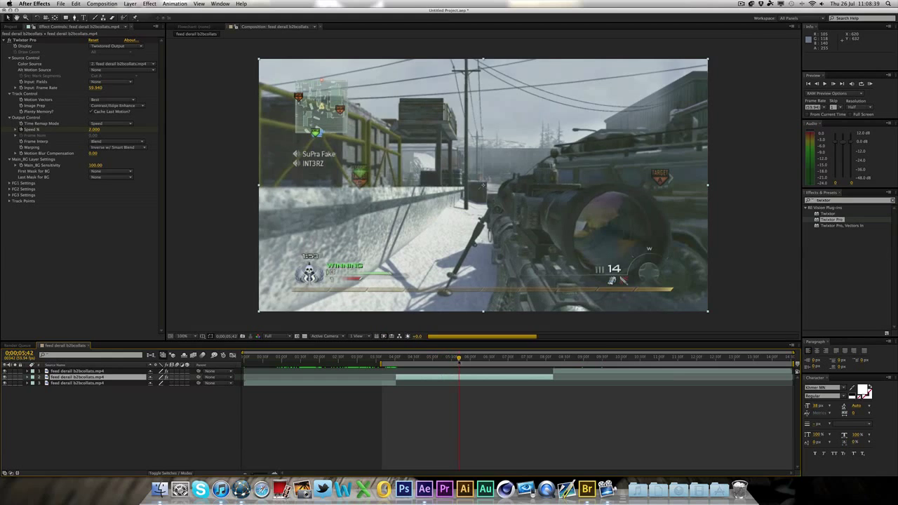
click(488, 356)
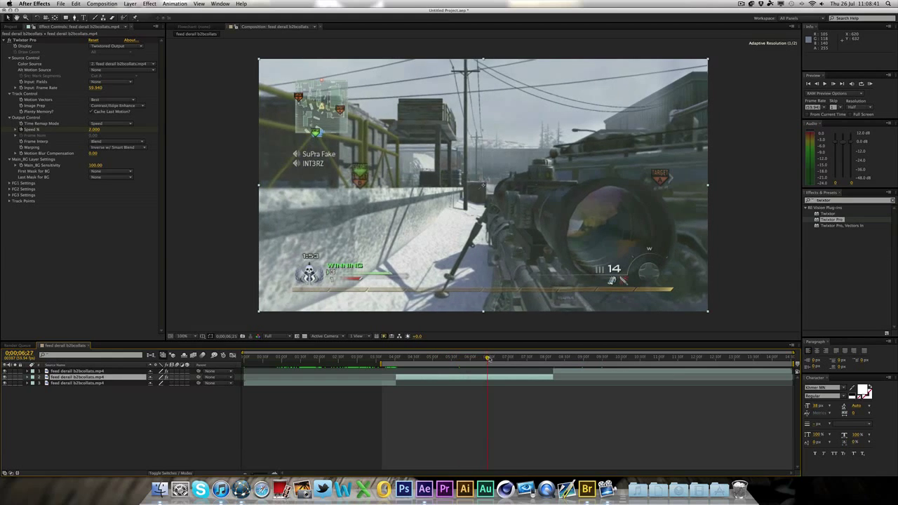
click(514, 357)
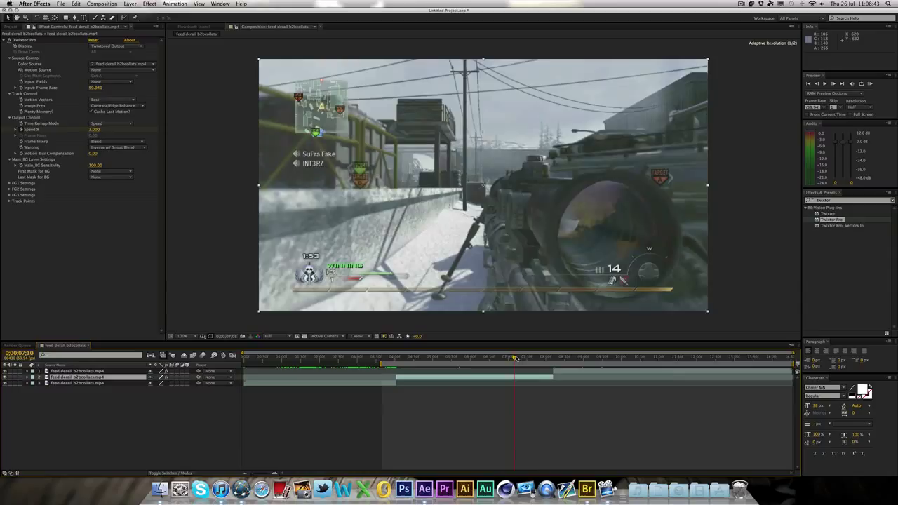
click(514, 359)
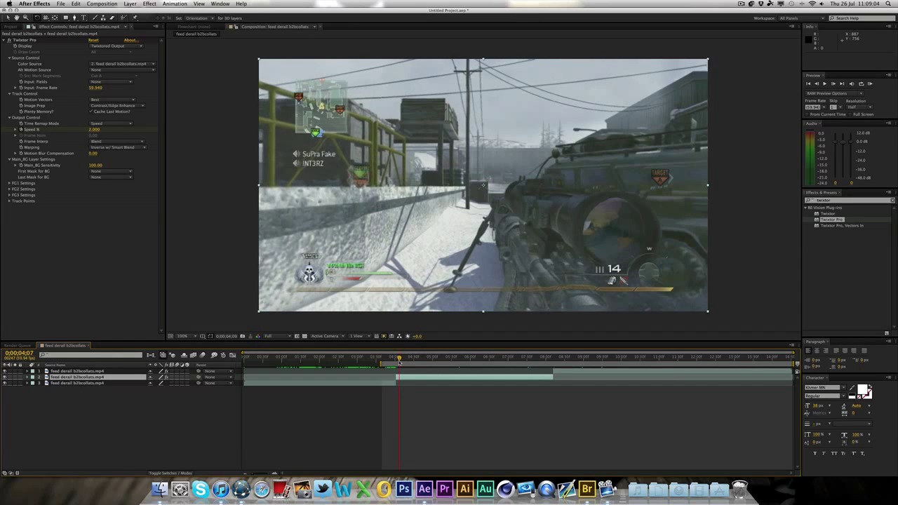
click(477, 359)
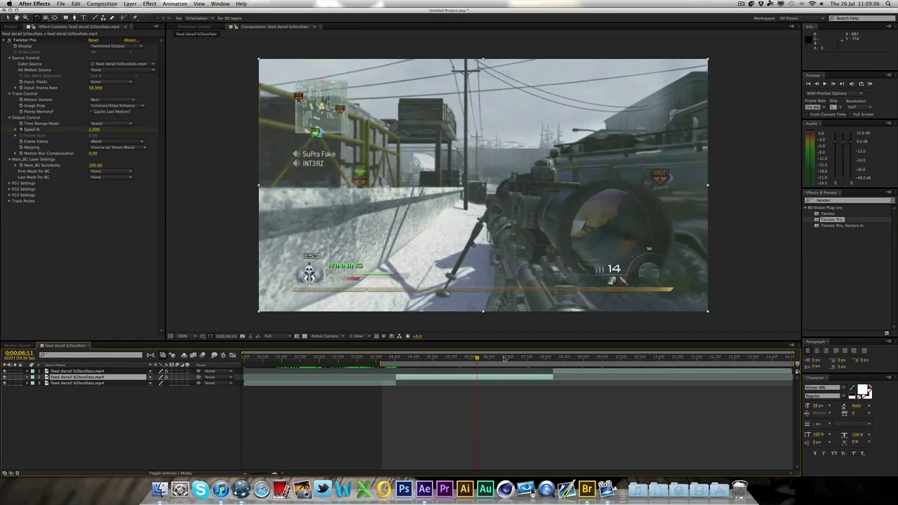
click(511, 359)
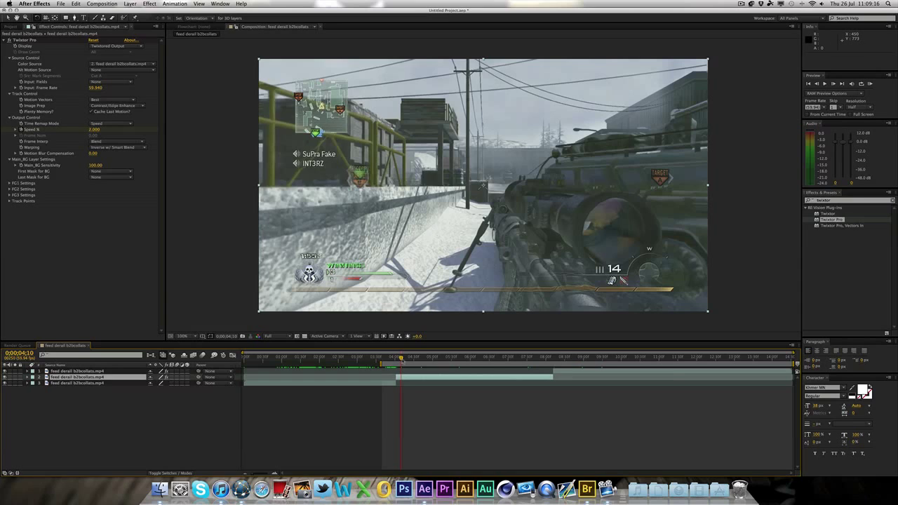
click(423, 356)
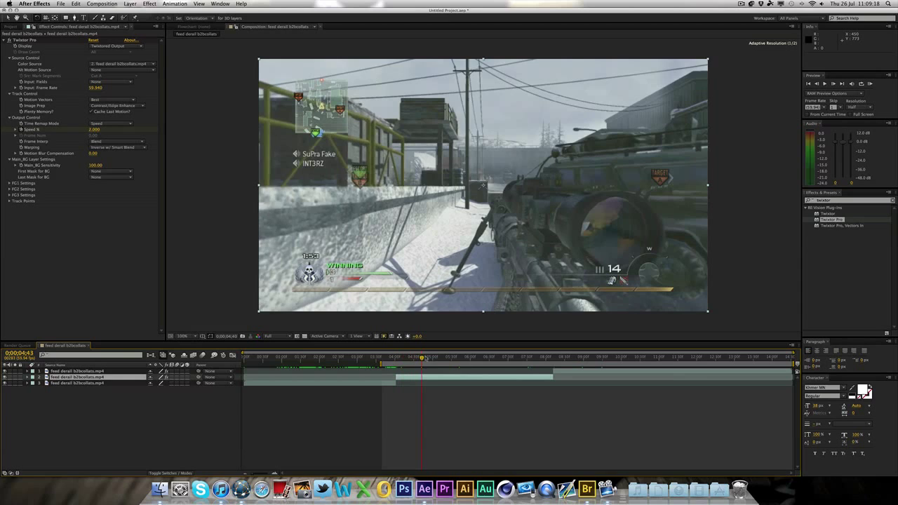
click(505, 358)
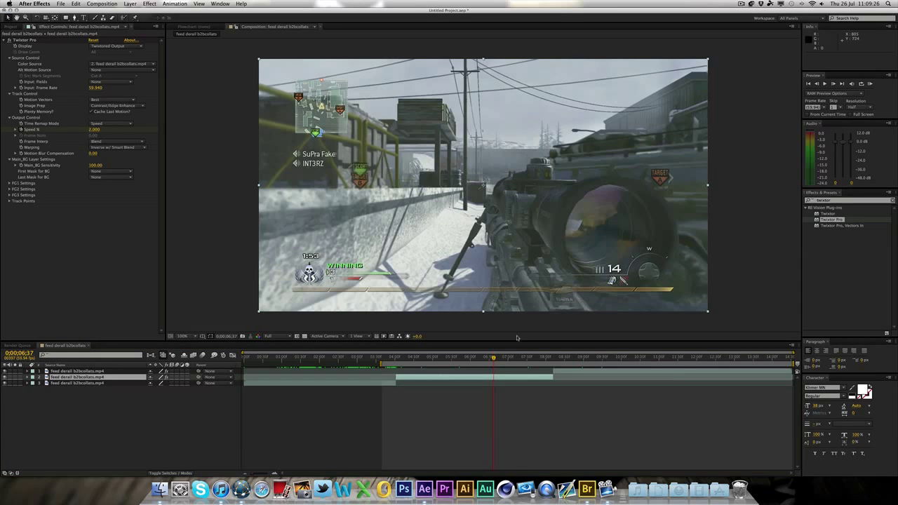
click(521, 357)
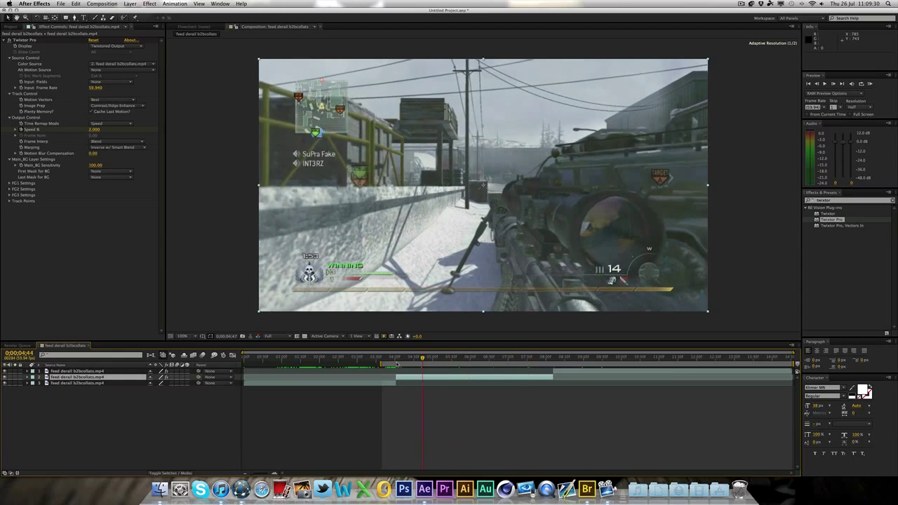
click(440, 358)
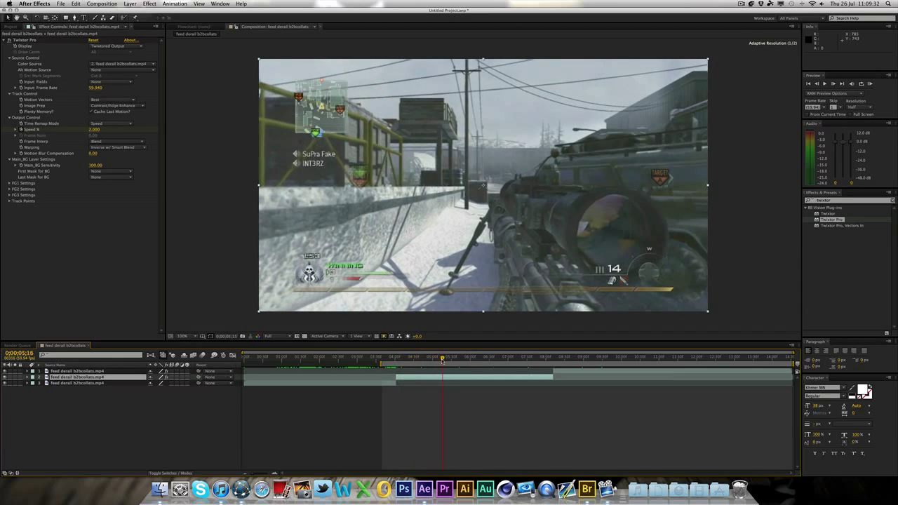
click(408, 357)
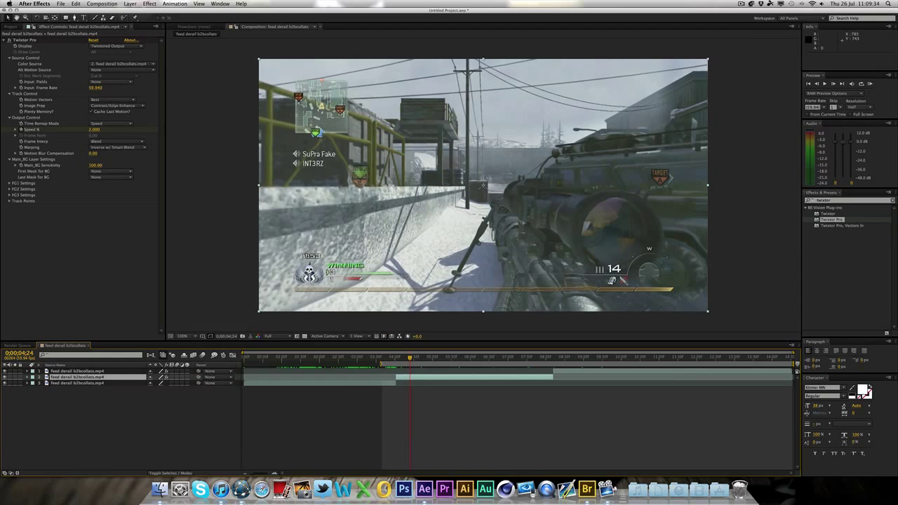
key(cmd)
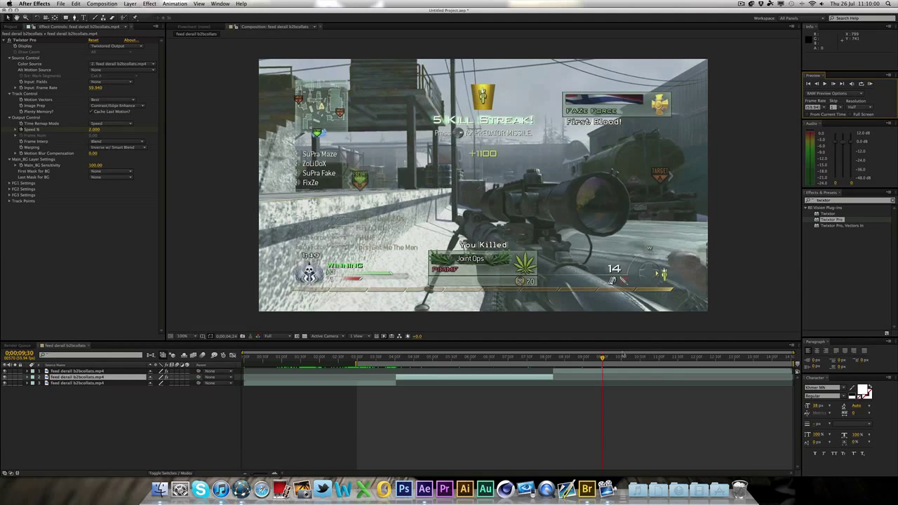
click(457, 368)
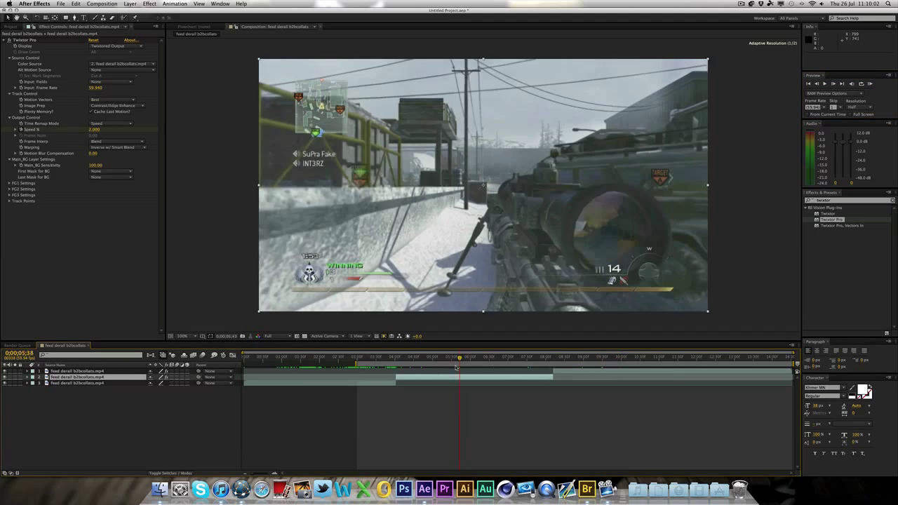
Duplicate the footage layer to add a fourth layer at the scope-in section
click(432, 365)
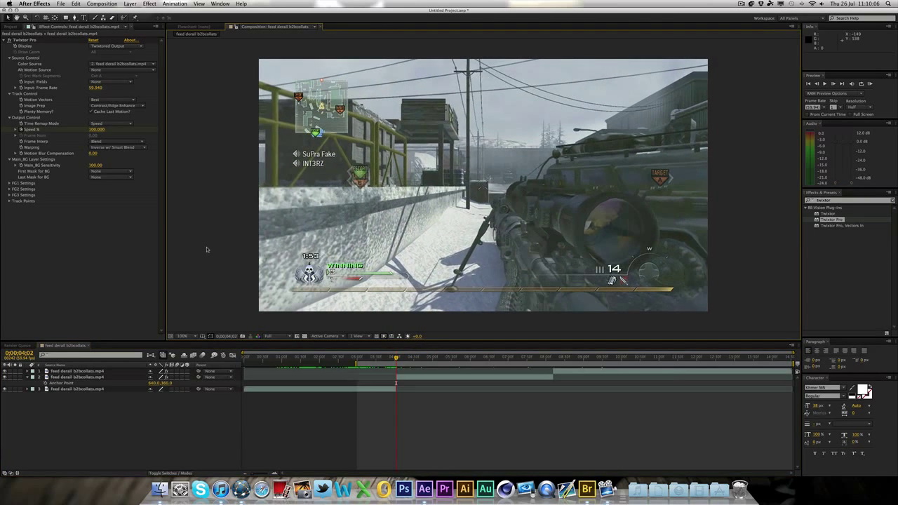
mouse_move(423, 327)
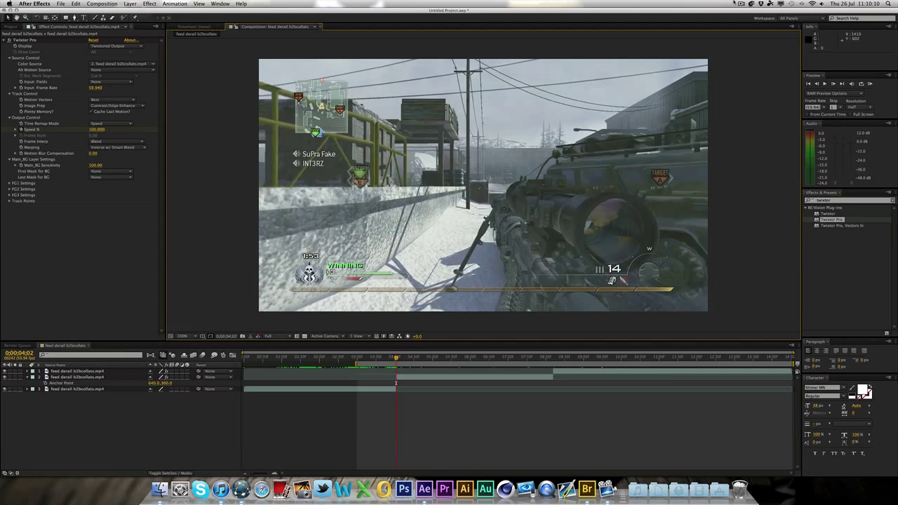
click(760, 16)
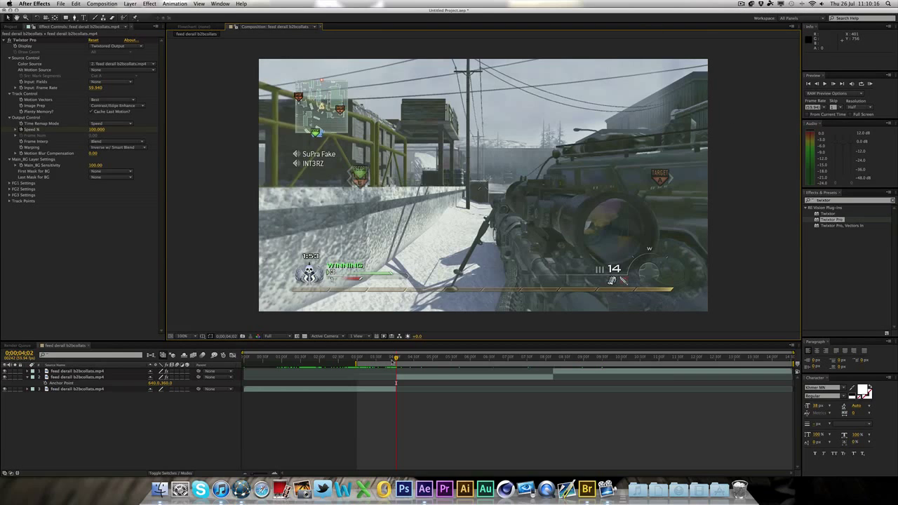
click(433, 359)
text(2.000)
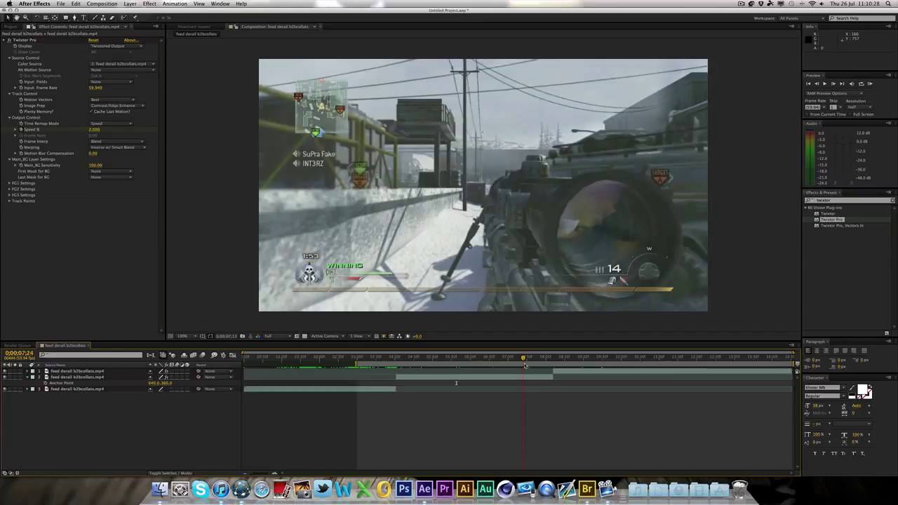
Step back through the slowed scope-in shot frame by frame to review it
click(524, 356)
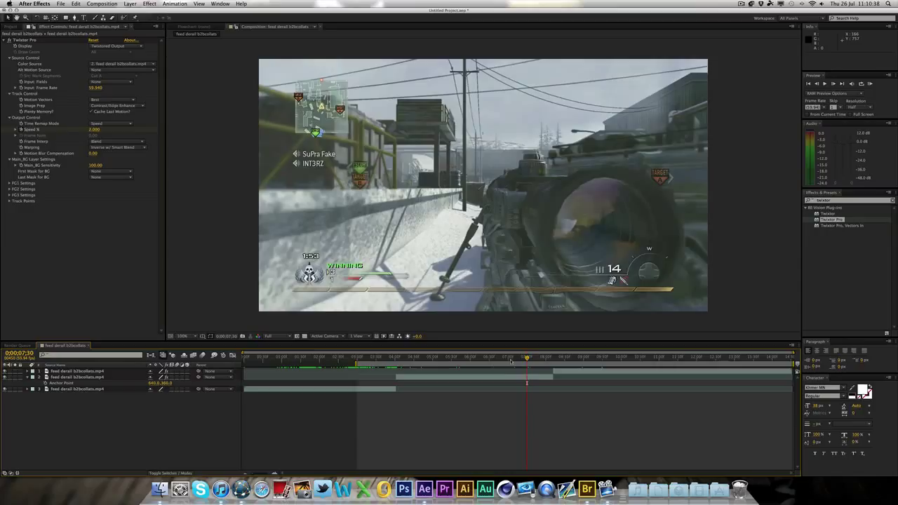
click(488, 356)
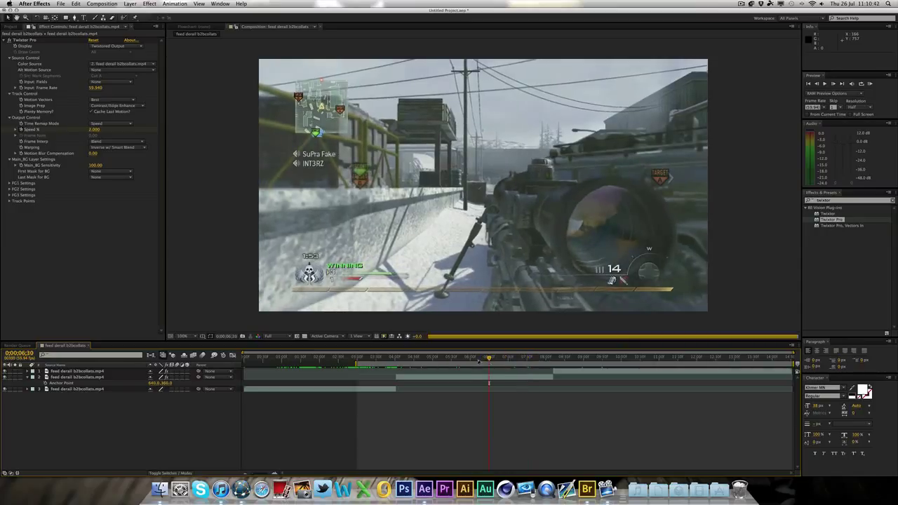
click(470, 358)
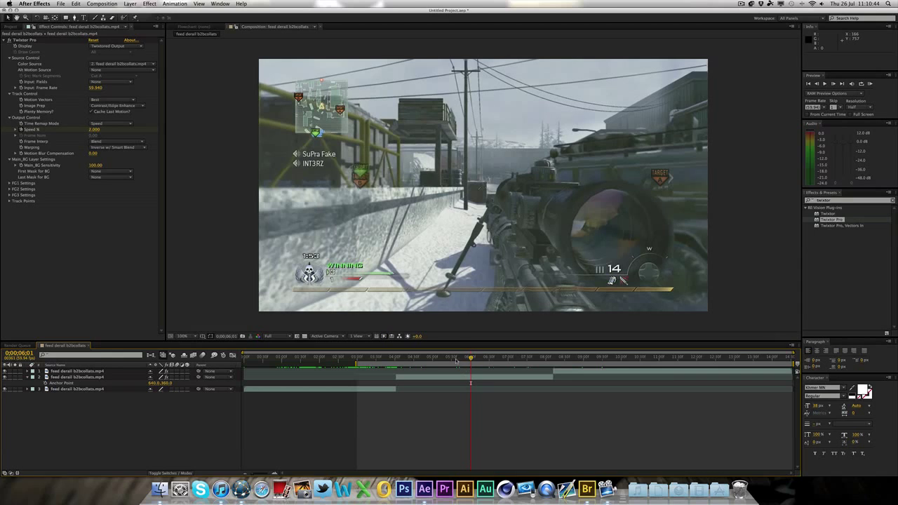
click(451, 356)
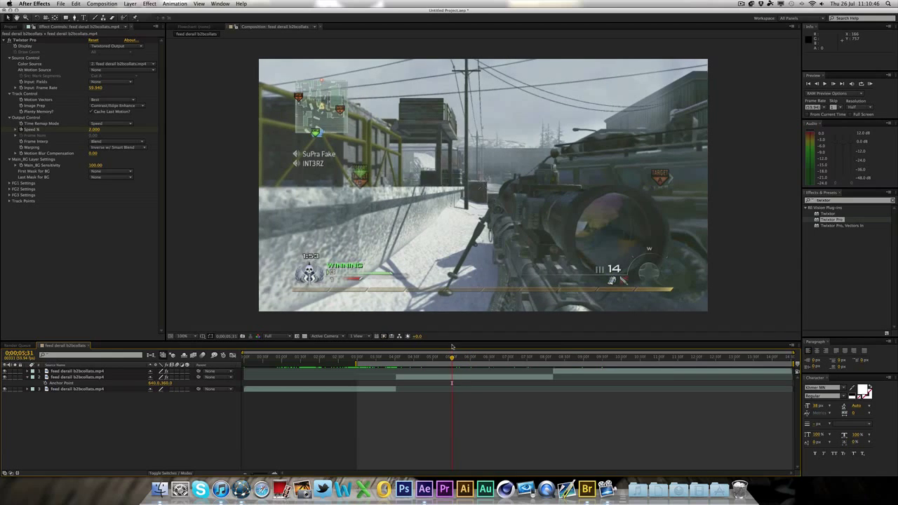